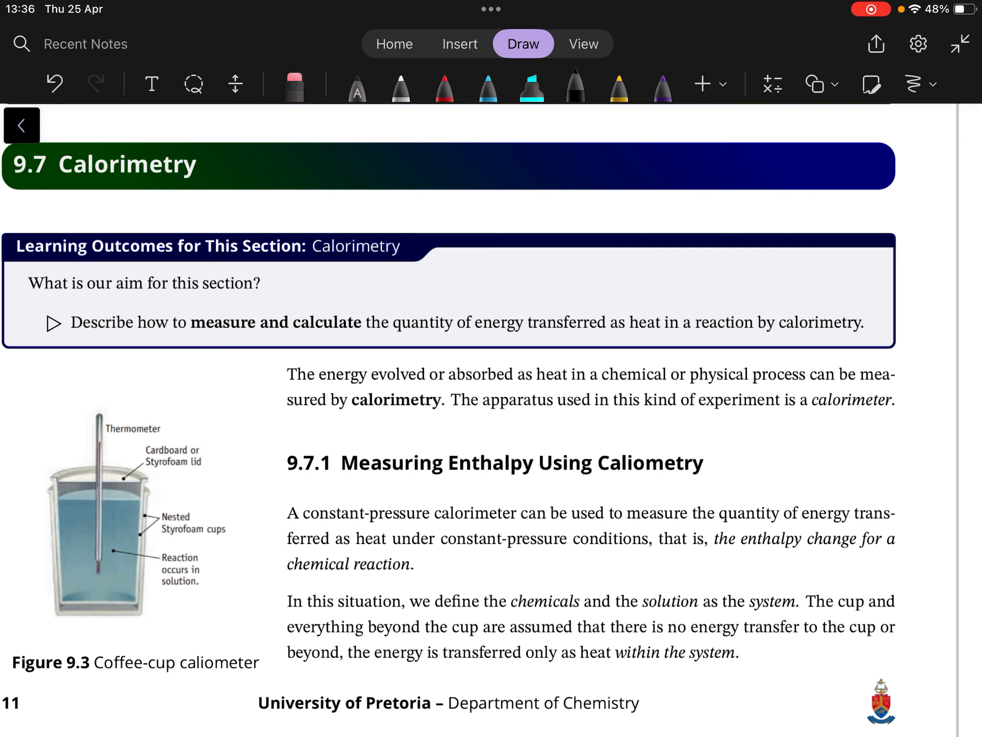
Highlight "constant-pressure calorimeter" in cyan and handwrite ΔH = qp beside the 9.7.1 heading in black.
{"action": "left_click", "coordinate": [531, 85]}
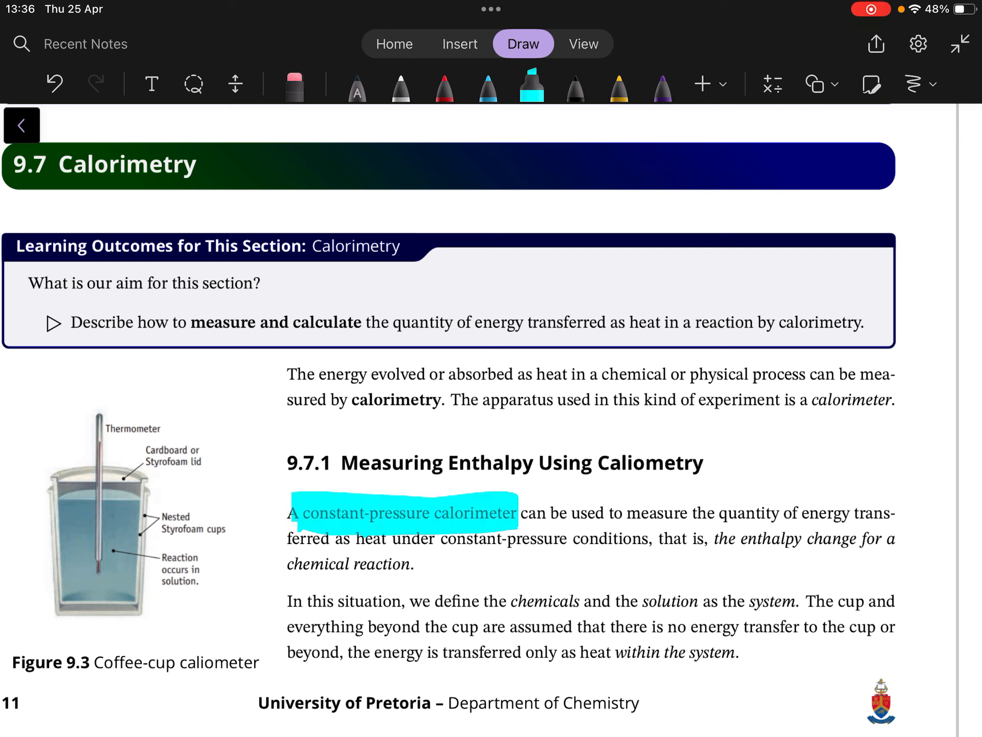
{"action": "left_click", "coordinate": [531, 82]}
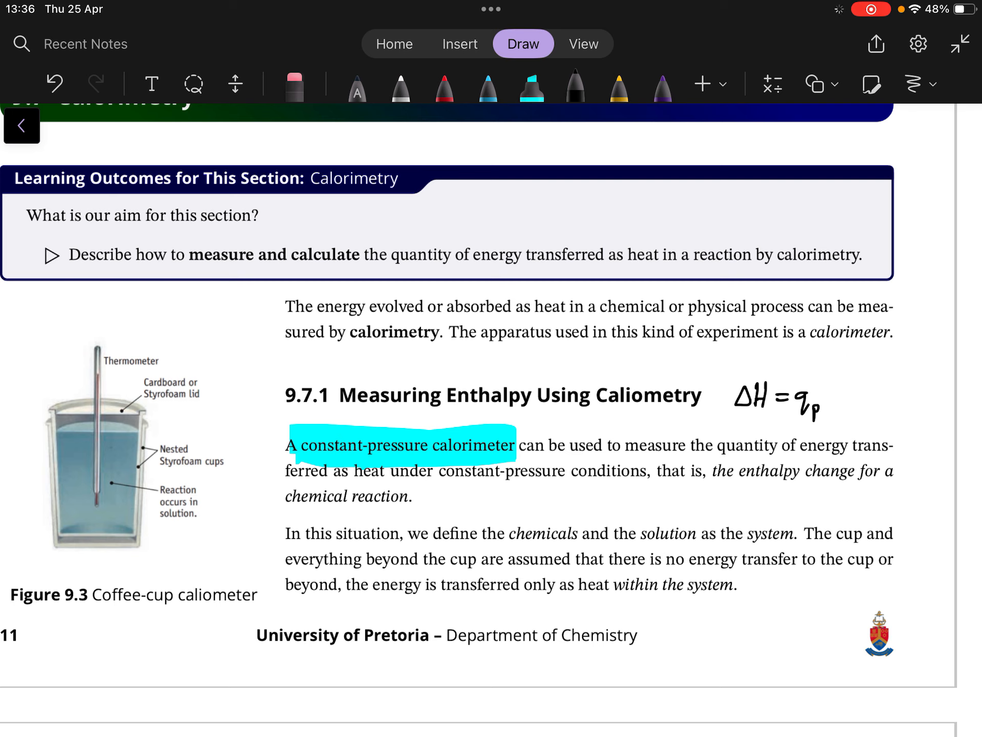
Sketch a coffee cup with a wavy liquid line and A+B→C inside, below the energy-changes paragraph.
{"action": "scroll", "scroll_direction": "down", "scroll_amount": 3}
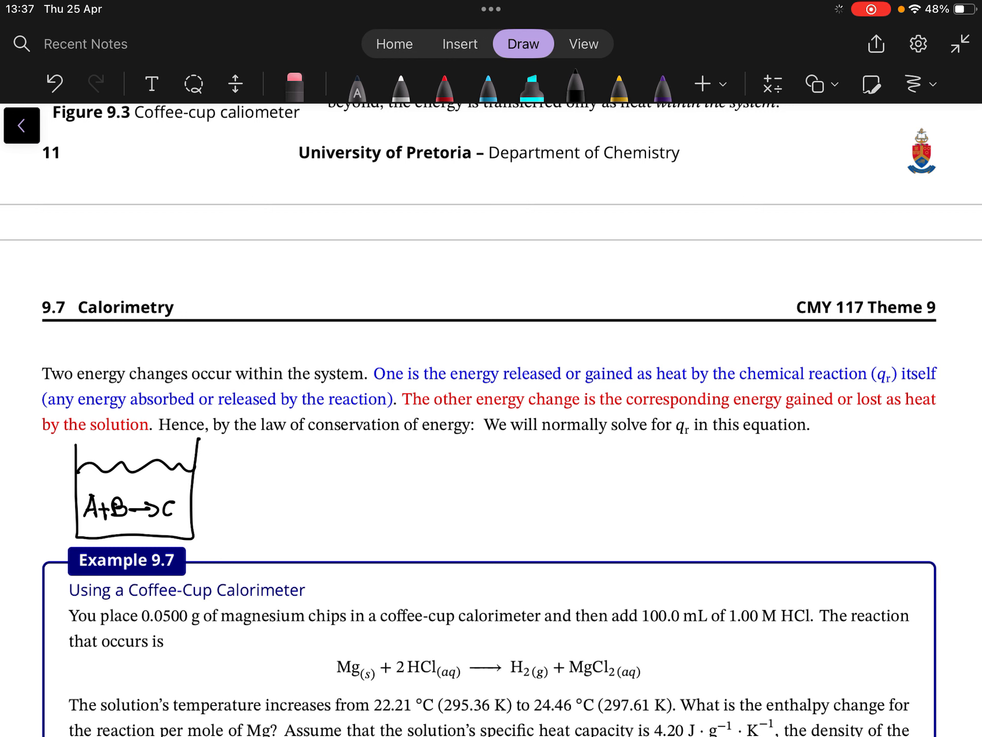
Label A+B→C ⇒ System and Water + Cup ⇒ Surroundings, braced to q_sys = q_r = −q_surr.
{"action": "scroll", "scroll_direction": "up", "scroll_amount": 3}
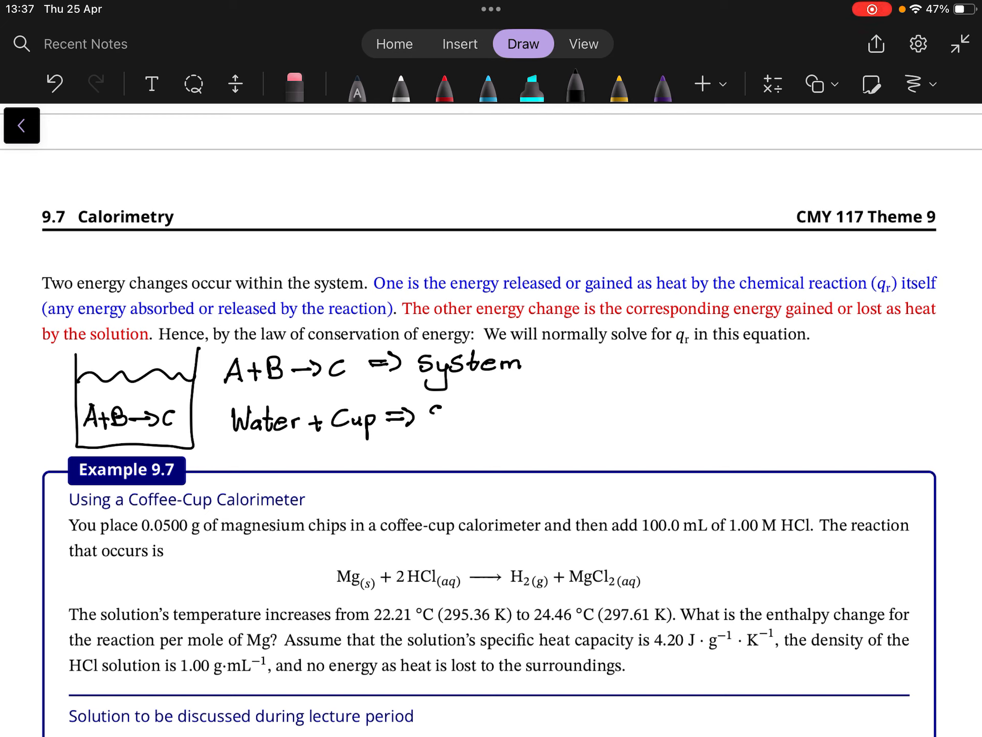
{"action": "type", "text": "Surrounding"}
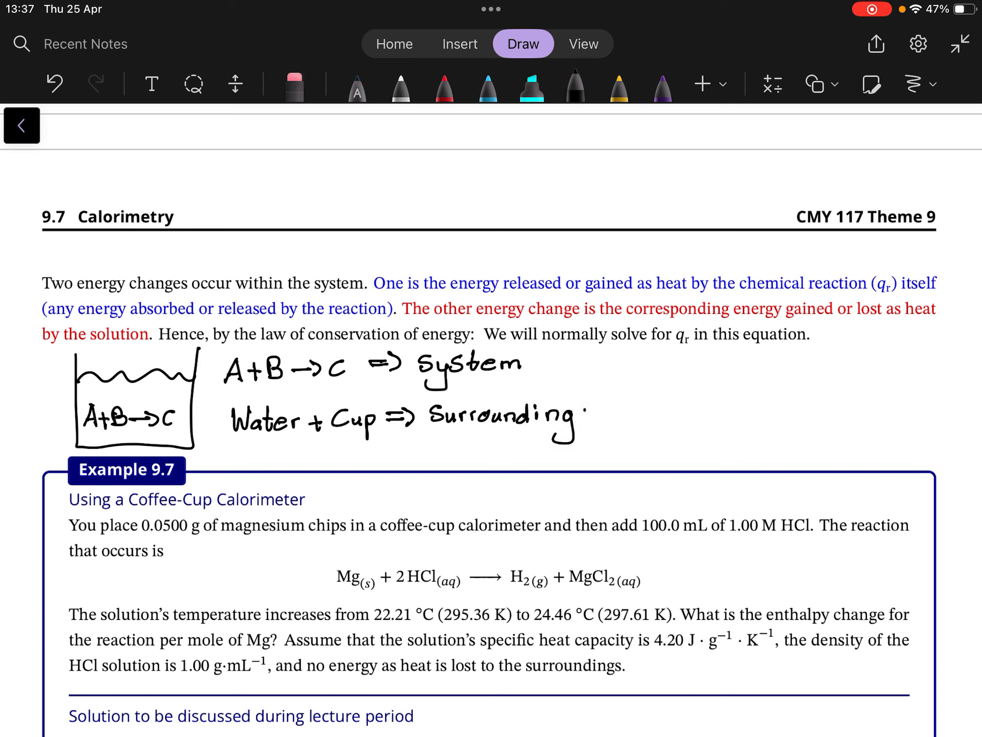
{"action": "type", "text": "s"}
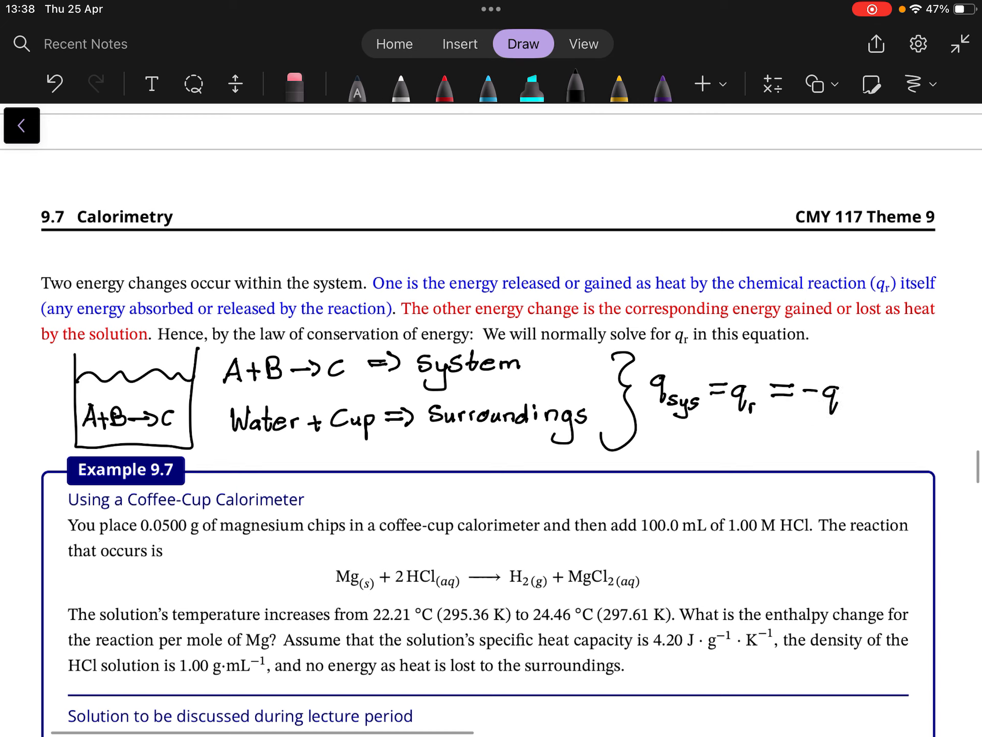
{"action": "type", "text": "surr"}
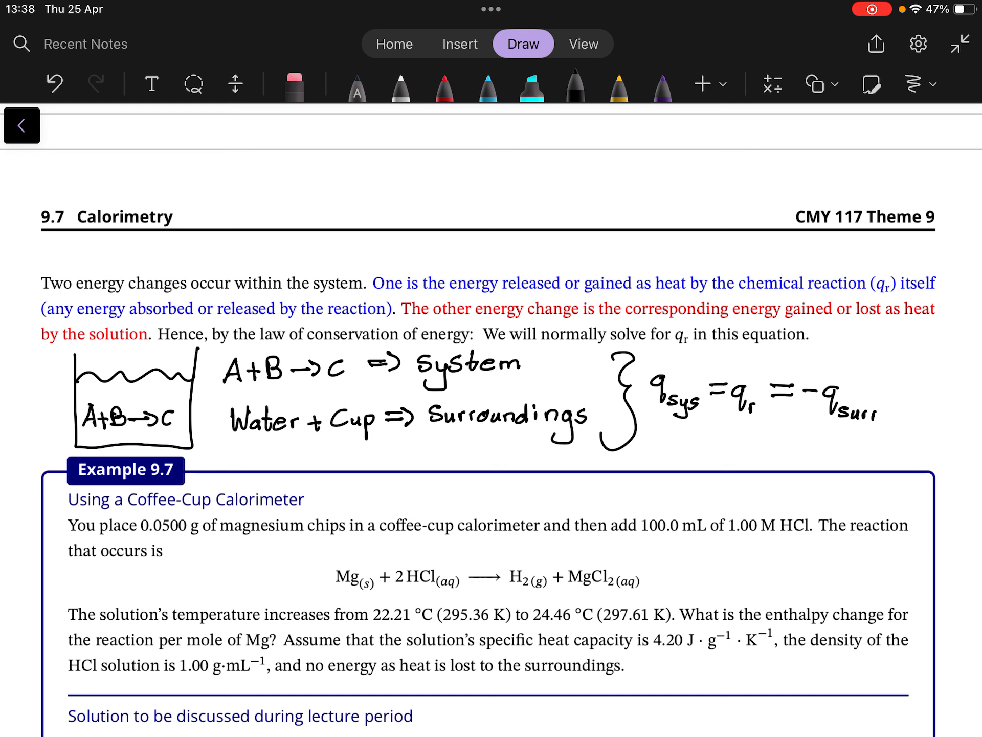
Scroll through the notes to section 9.7.2 Measuring Internal Energy Using Calorimetry.
{"action": "scroll", "scroll_direction": "up", "scroll_amount": 3}
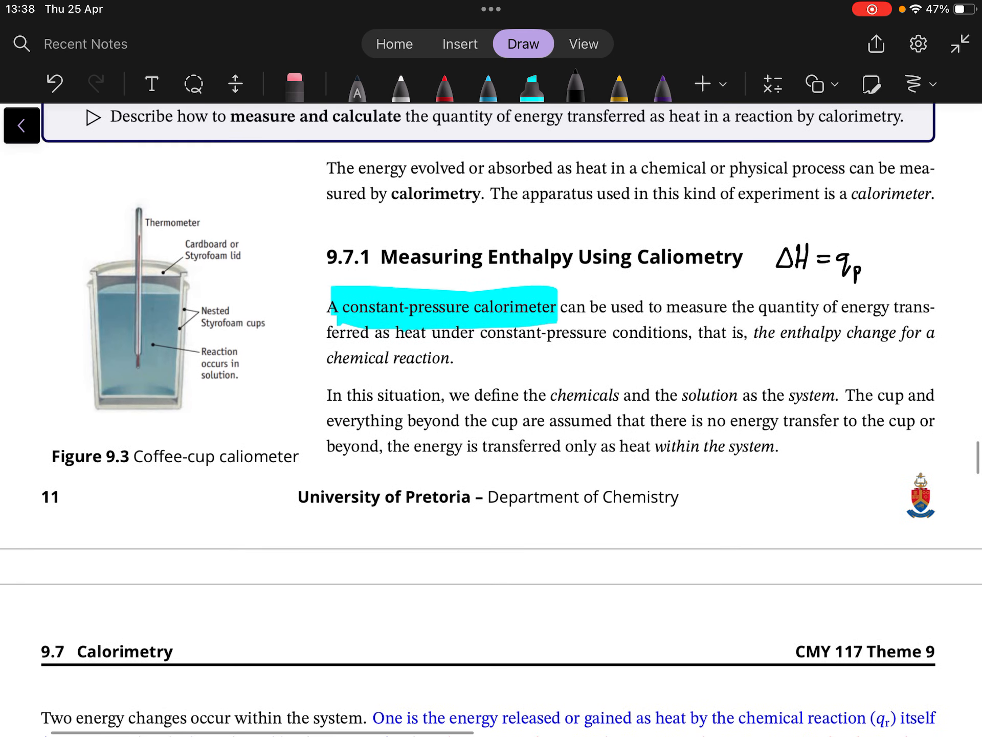
{"action": "scroll", "scroll_direction": "down", "scroll_amount": 3}
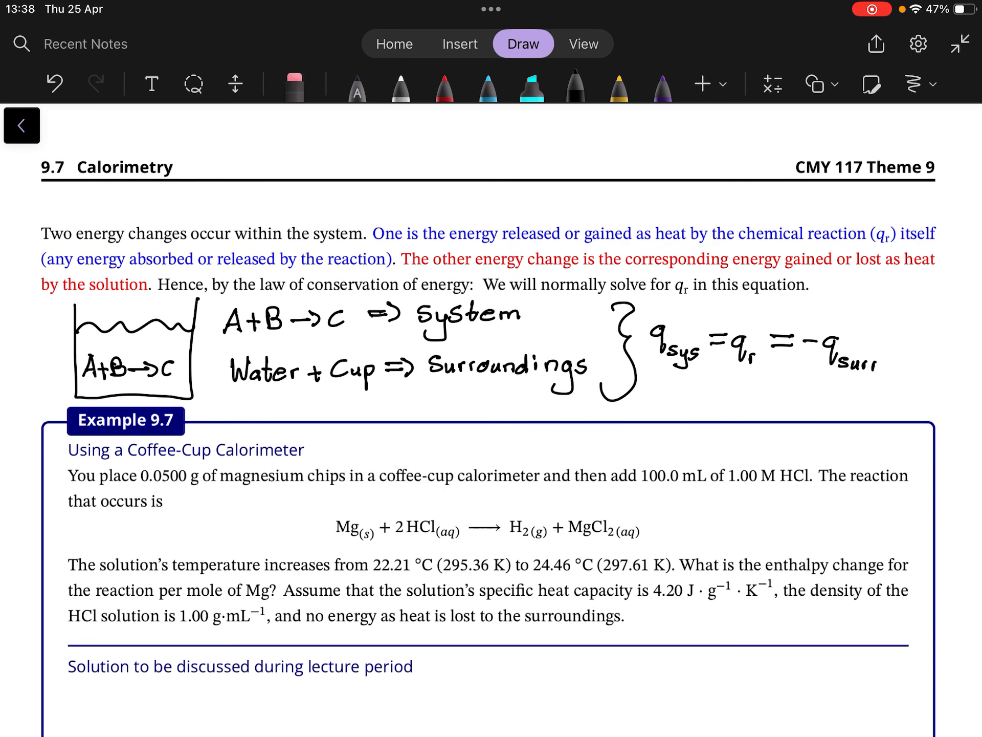
{"action": "scroll", "scroll_direction": "down", "scroll_amount": 3}
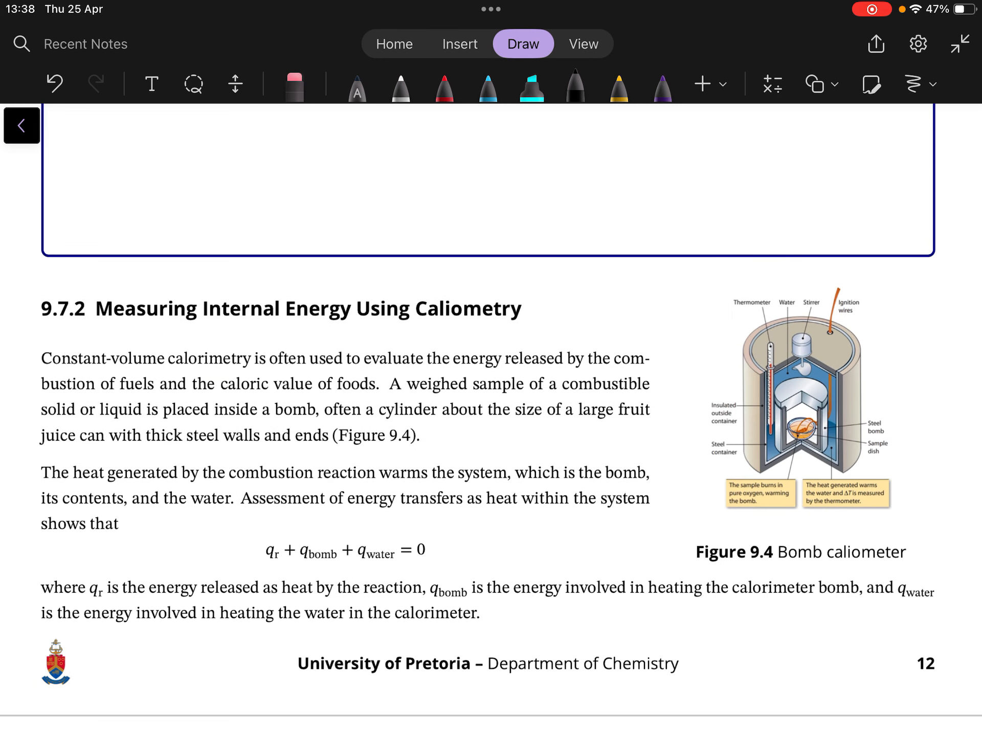
Highlight "Constant-volume calorimetry is" in cyan and move on to the constant-volume explanation.
{"action": "left_click", "coordinate": [531, 88]}
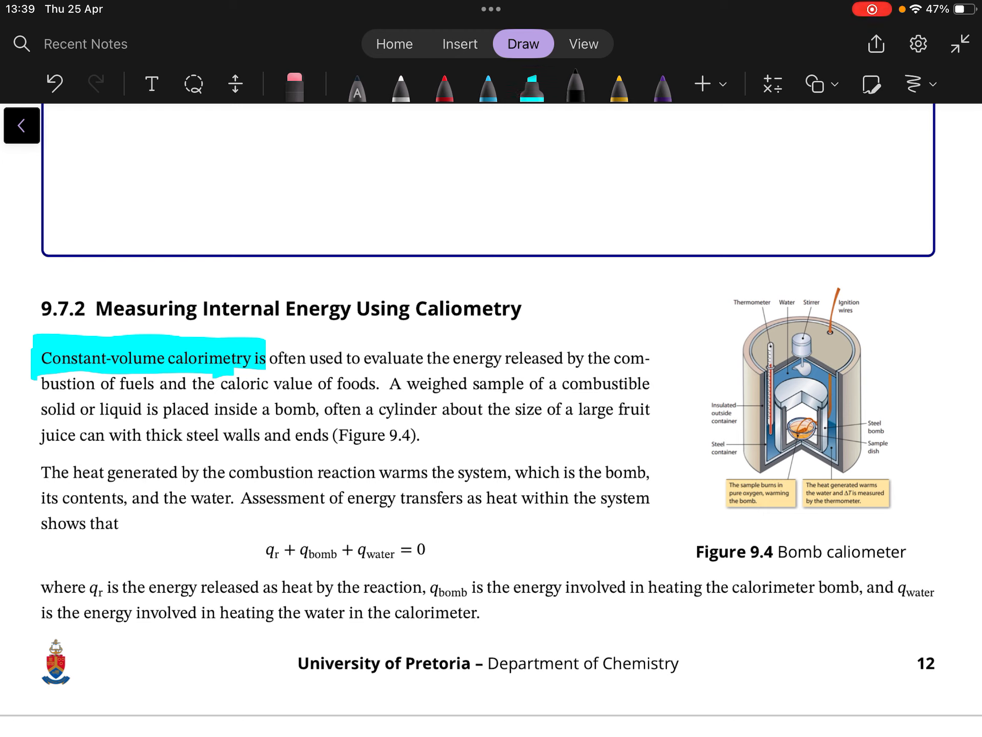
{"action": "scroll", "scroll_direction": "down", "scroll_amount": 3}
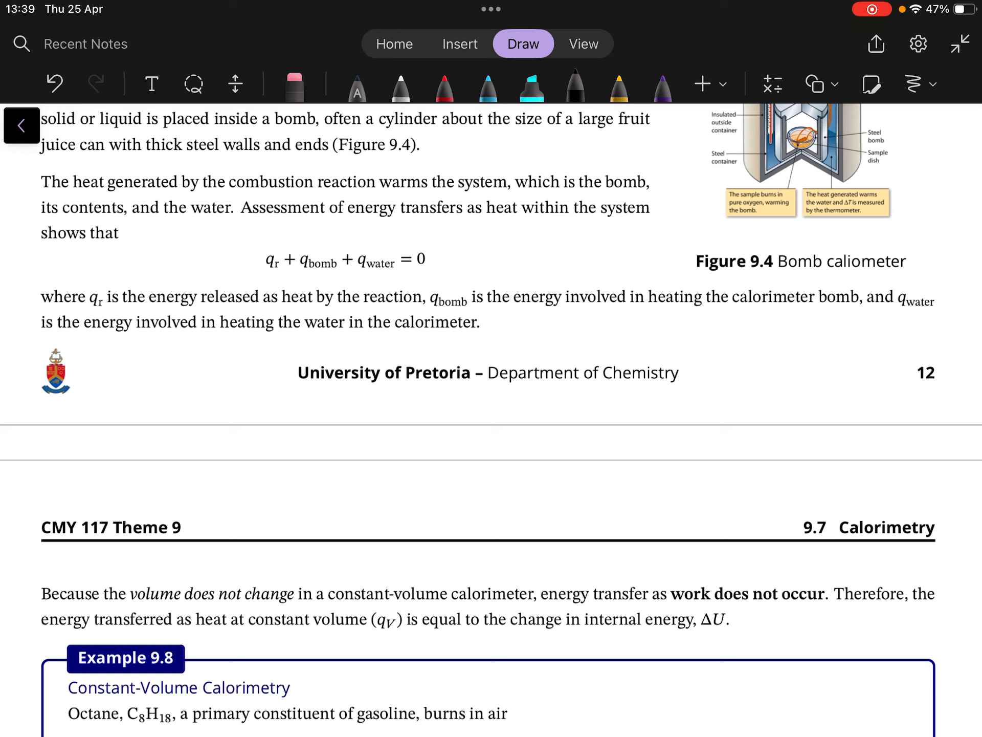
Handwrite ∴ ΔU = qv in black after the constant-volume sentence, above Example 9.8.
{"action": "scroll", "scroll_direction": "down", "scroll_amount": 3}
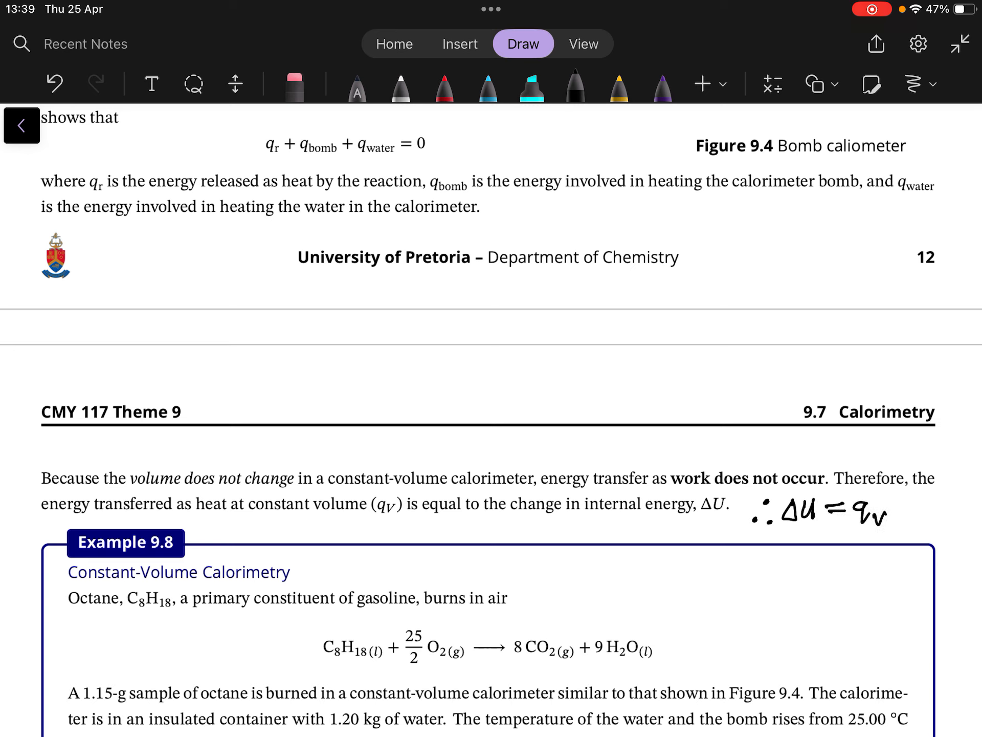
{"action": "scroll", "scroll_direction": "down", "scroll_amount": 3}
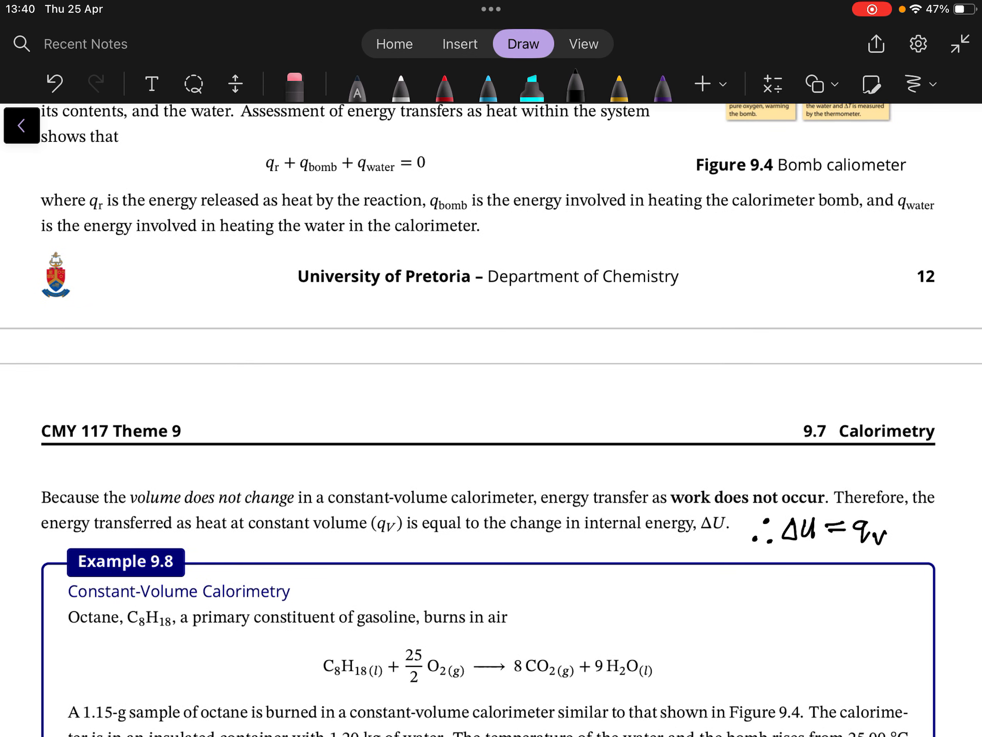
{"action": "left_click", "coordinate": [532, 85]}
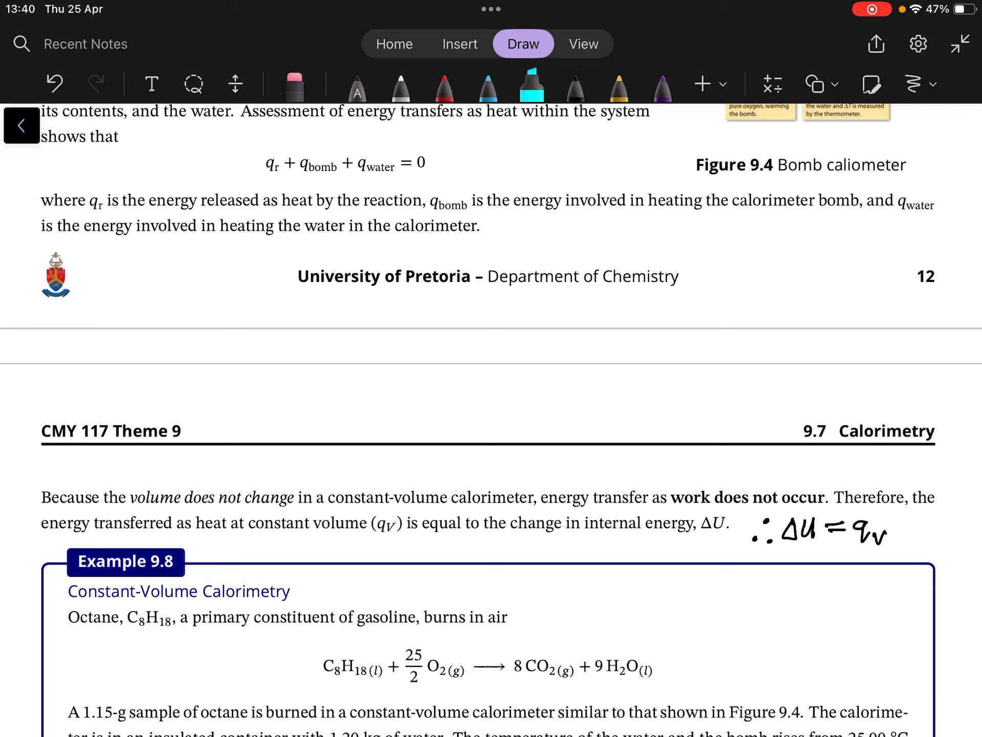